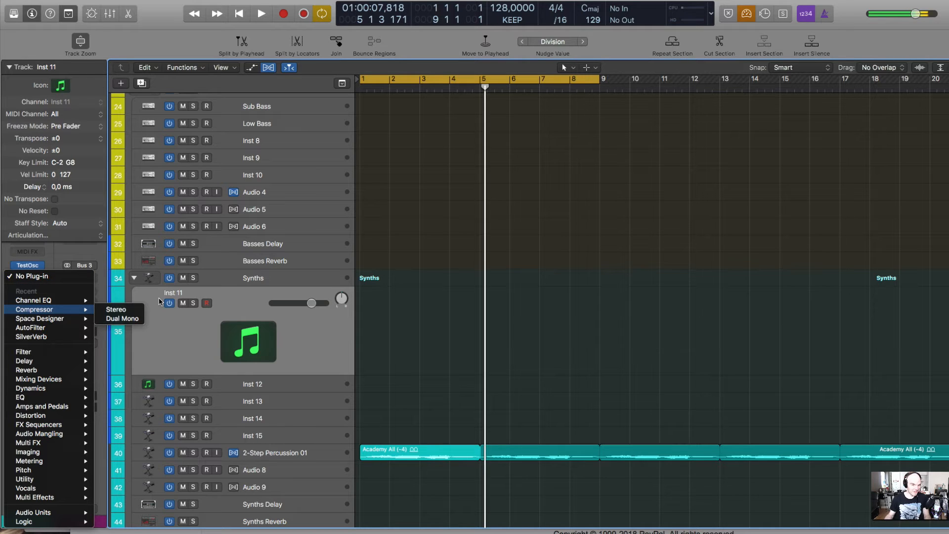
- Insert a Dynamics > Compressor > Stereo plugin in an empty Audio FX slot on the Synths track
{"action": "left_click", "coordinate": [115, 309]}
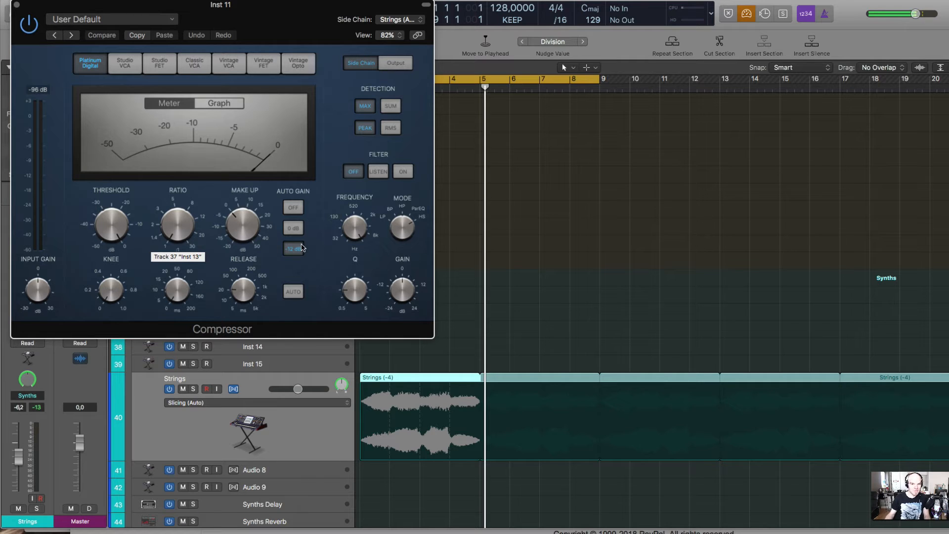